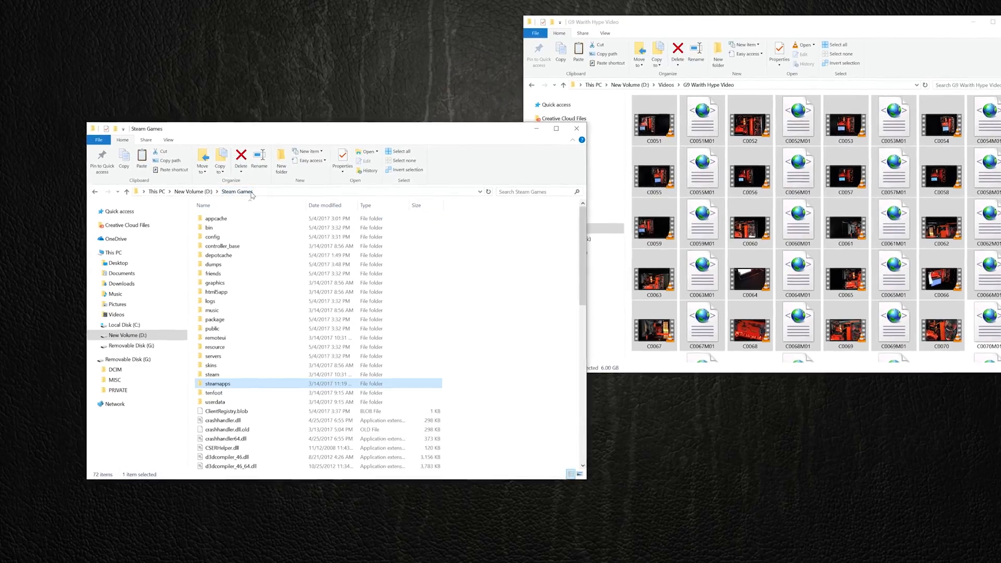
Open the context menu for the steamapps folder in Steam Games on New Volume (D:)
right_click(218, 383)
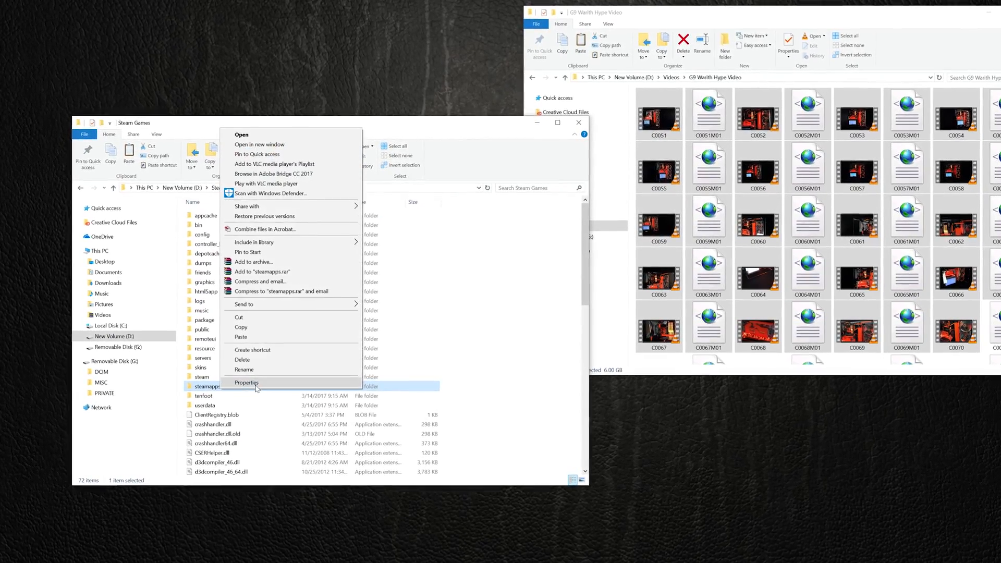